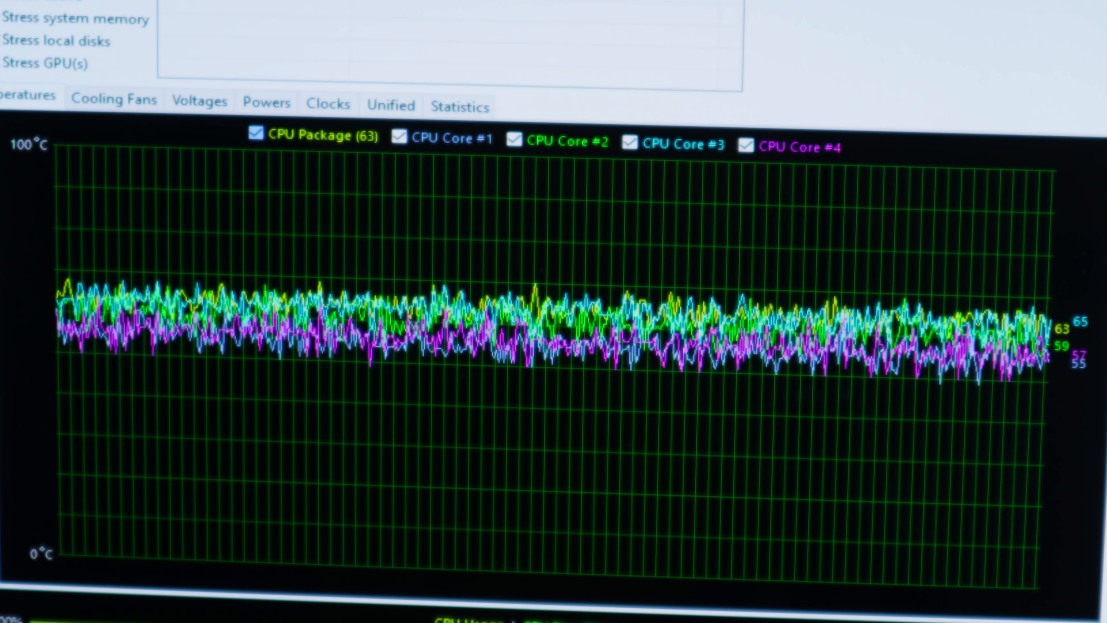
- Switch the System Stability Test window to its Statistics view of min, max and average sensor readings
click(460, 106)
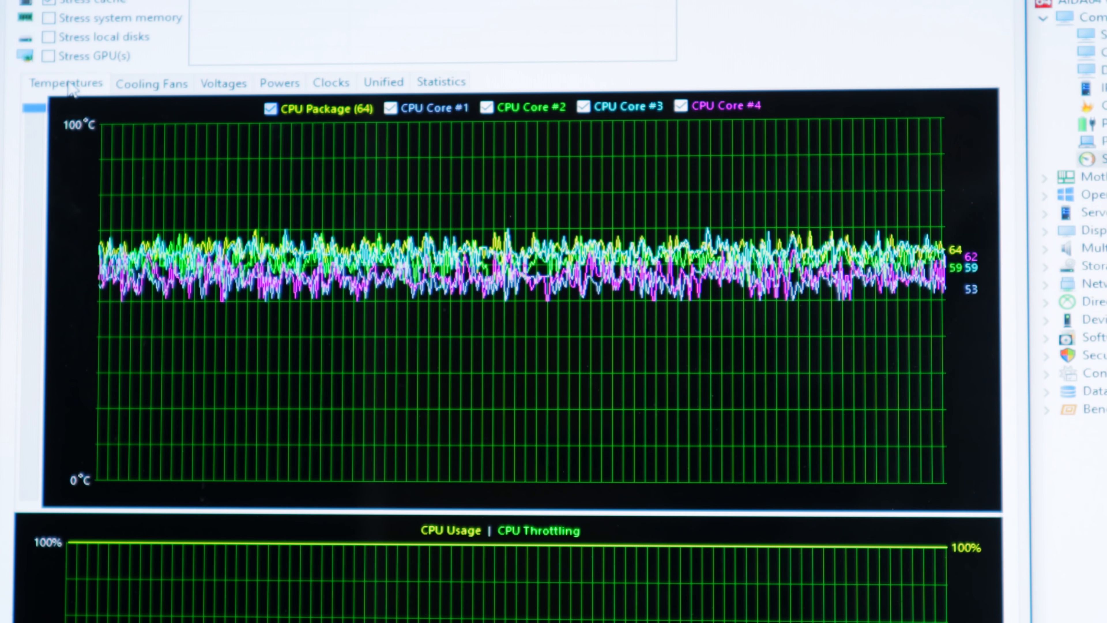
click(442, 82)
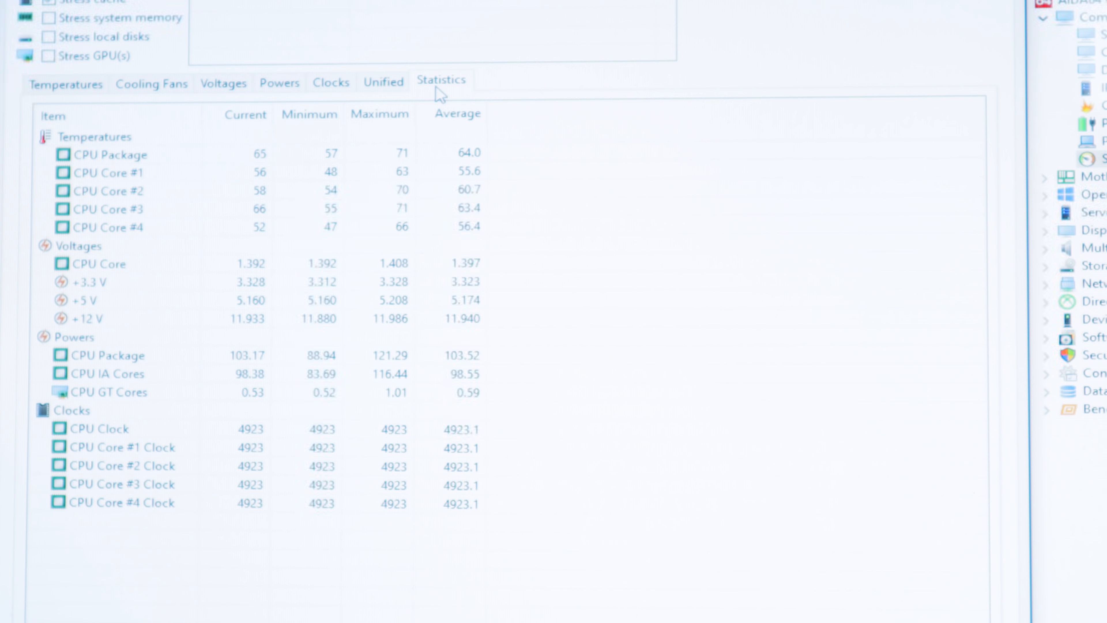